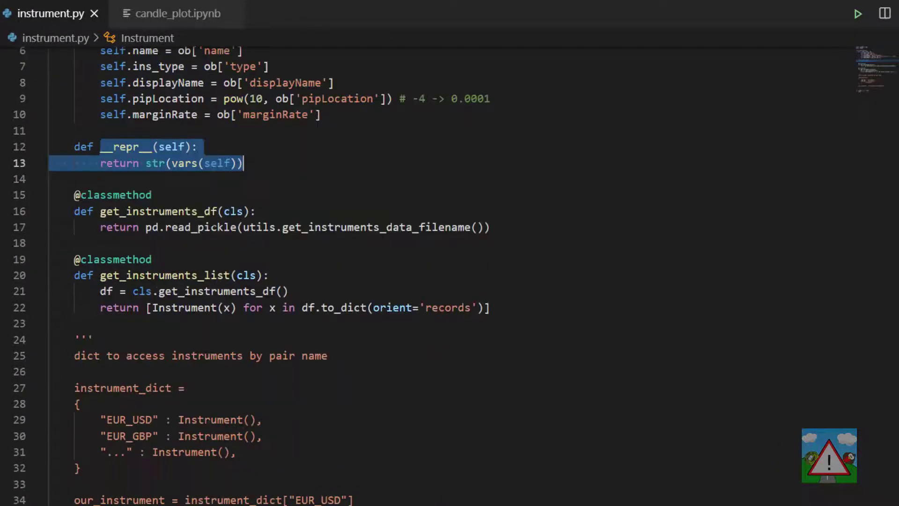
# Step: Review the instrument_dict docstring example, highlighting EUR_USD and the our_instrument lookup, and add a blank line below it
pyautogui.click(257, 212)
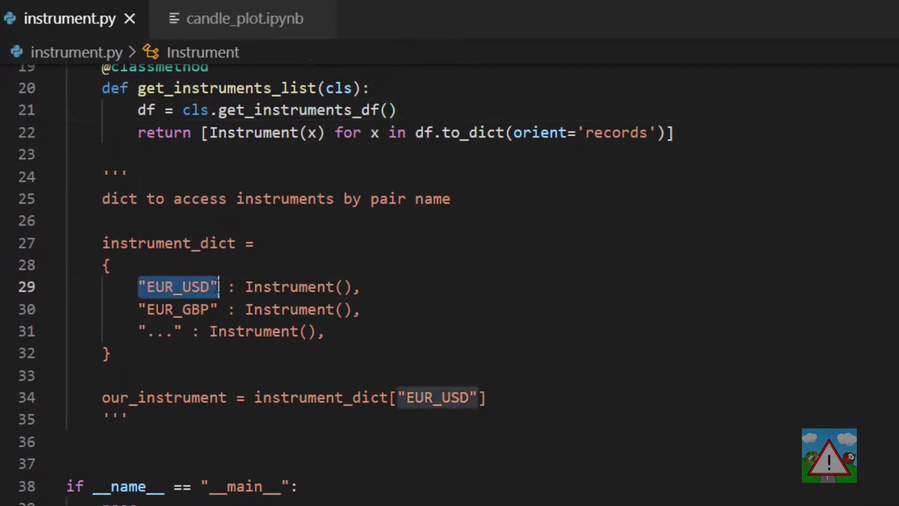
pyautogui.doubleClick(169, 244)
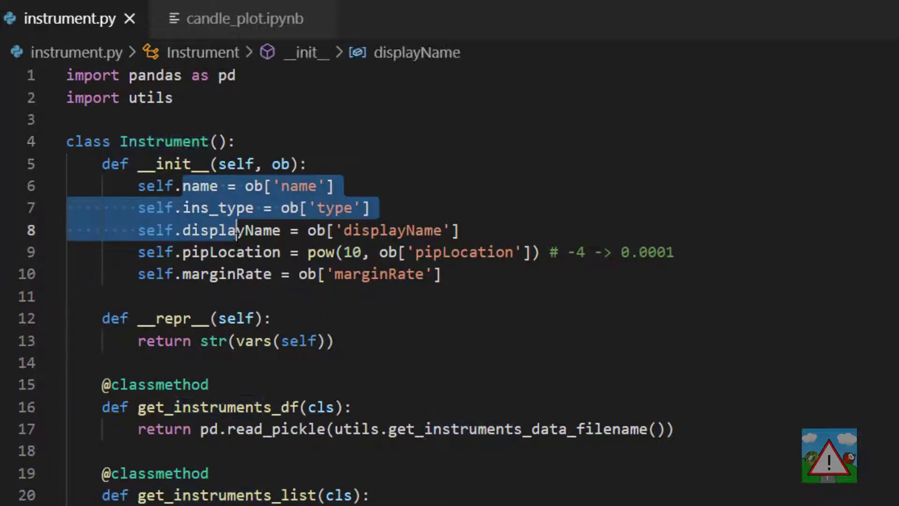
pyautogui.scroll(-3)
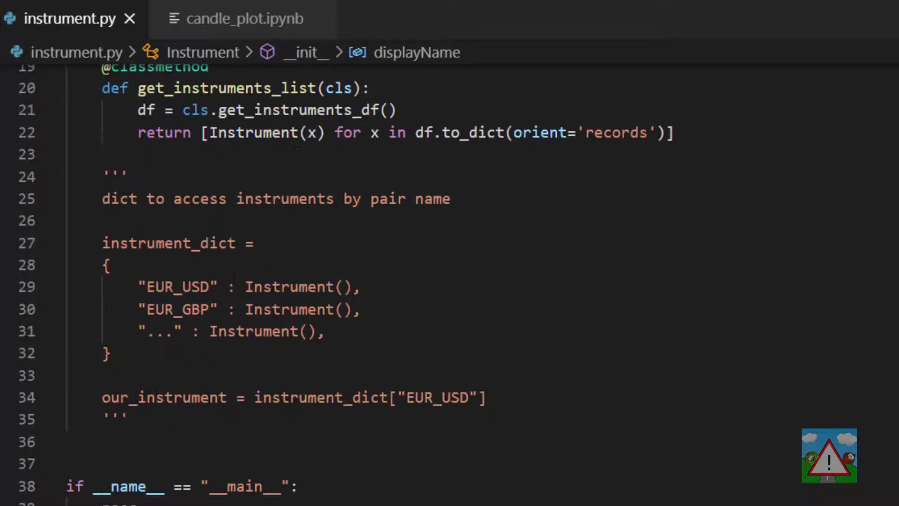
pyautogui.doubleClick(161, 397)
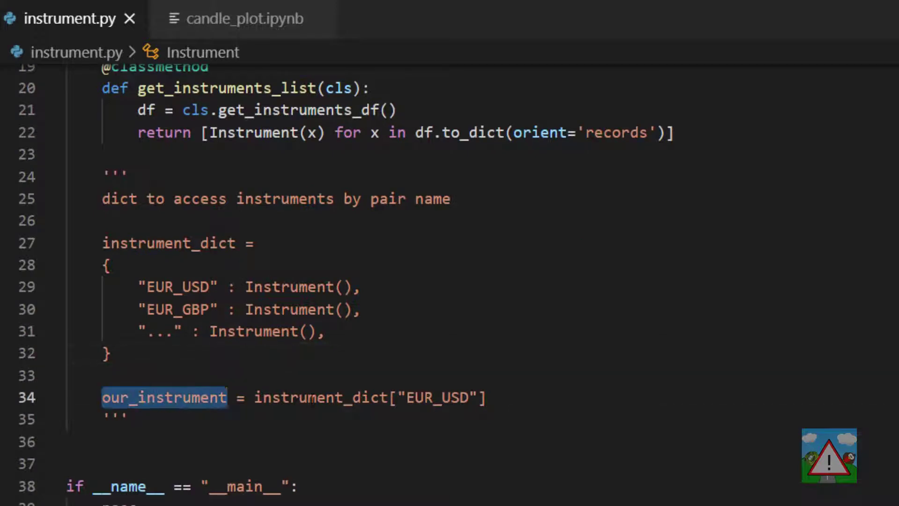
pyautogui.doubleClick(320, 398)
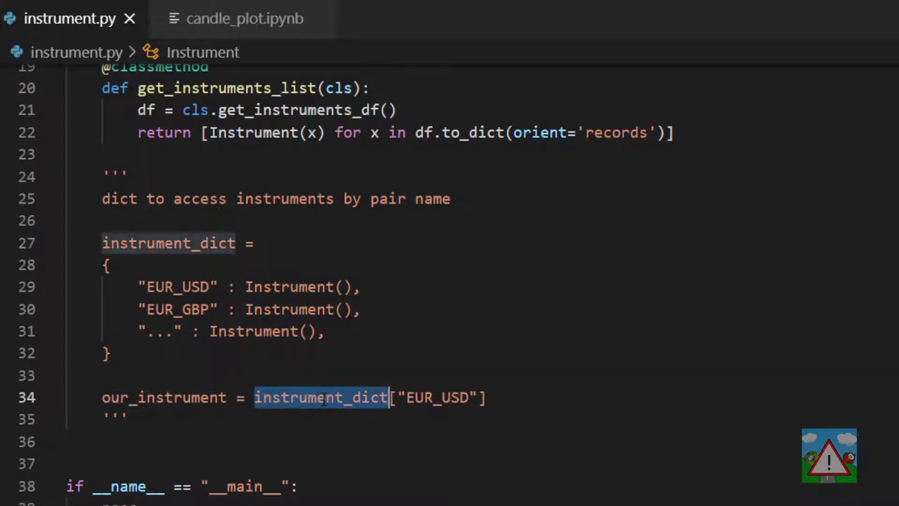
pyautogui.doubleClick(439, 397)
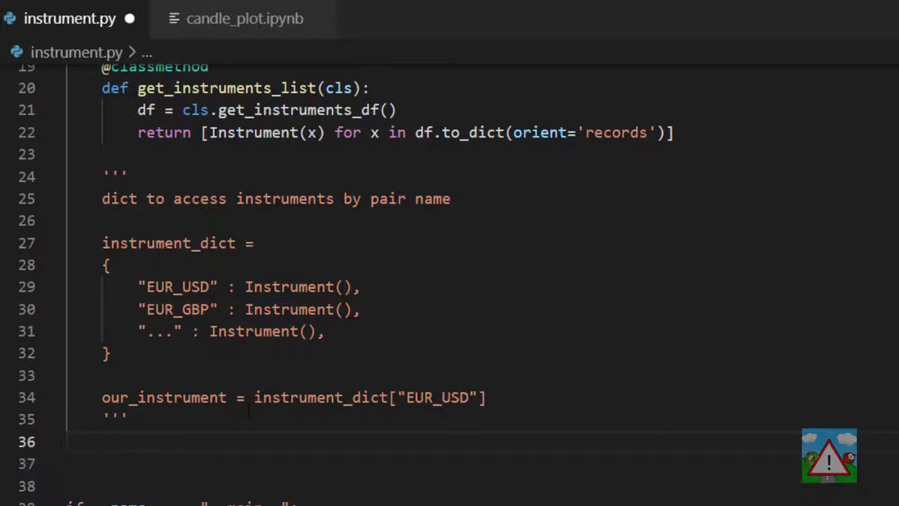
# Step: Start a get_instruments_dict classmethod that stores cls.get_instruments_list() in i_list
pyautogui.scroll(-3)
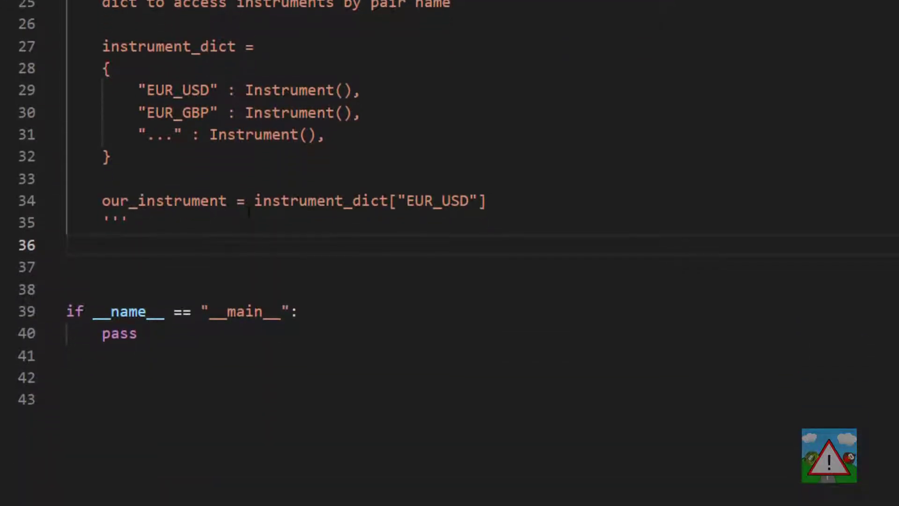
pyautogui.write('@classmethod')
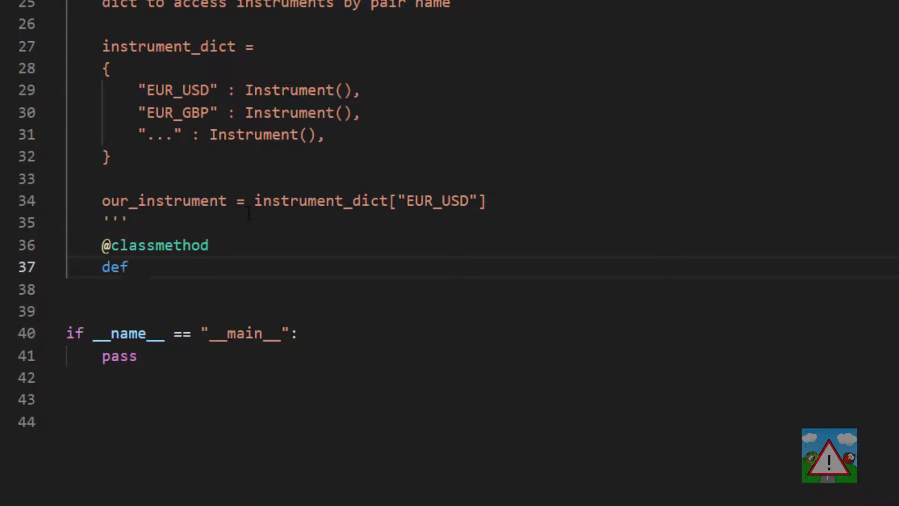
pyautogui.write('get_instruments_dict(sl')
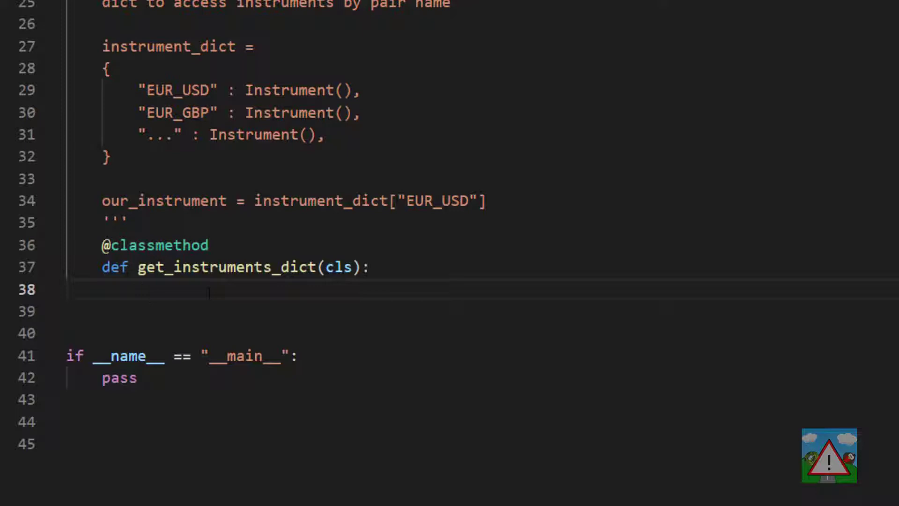
pyautogui.write('i_list =')
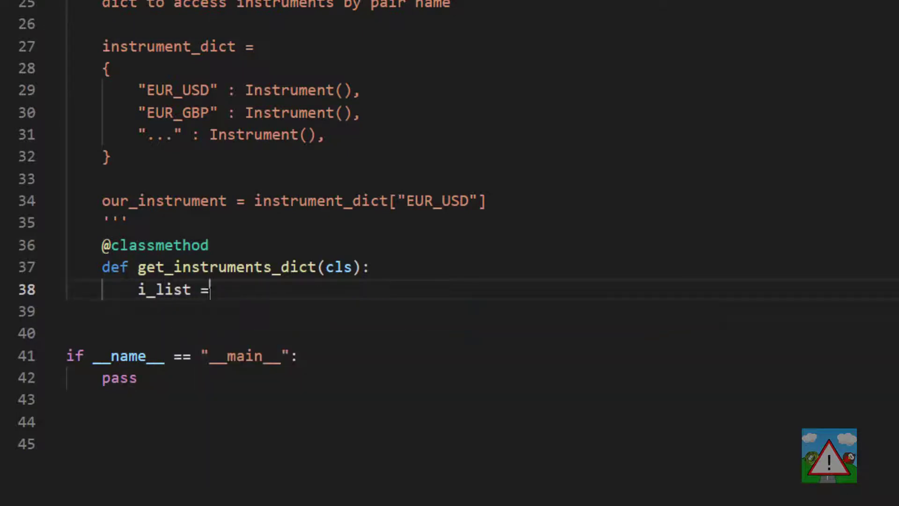
pyautogui.write('cls.get_instruments_list')
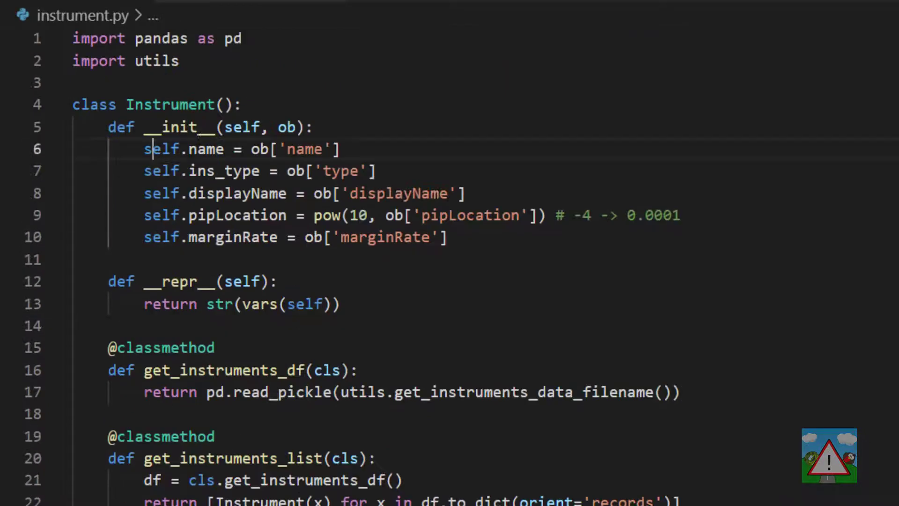
pyautogui.scroll(-3)
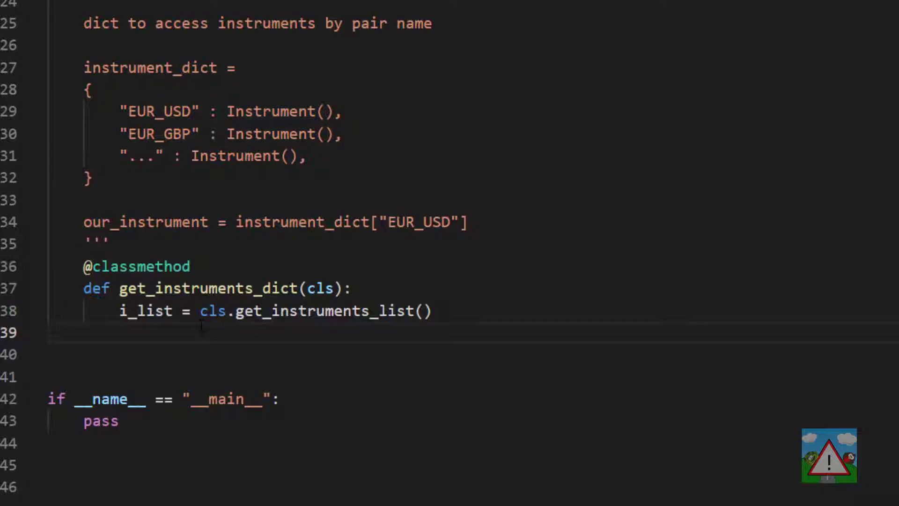
# Step: Build i_keys as a list comprehension of x.name for each x in i_list
pyautogui.write('i_keys = [')
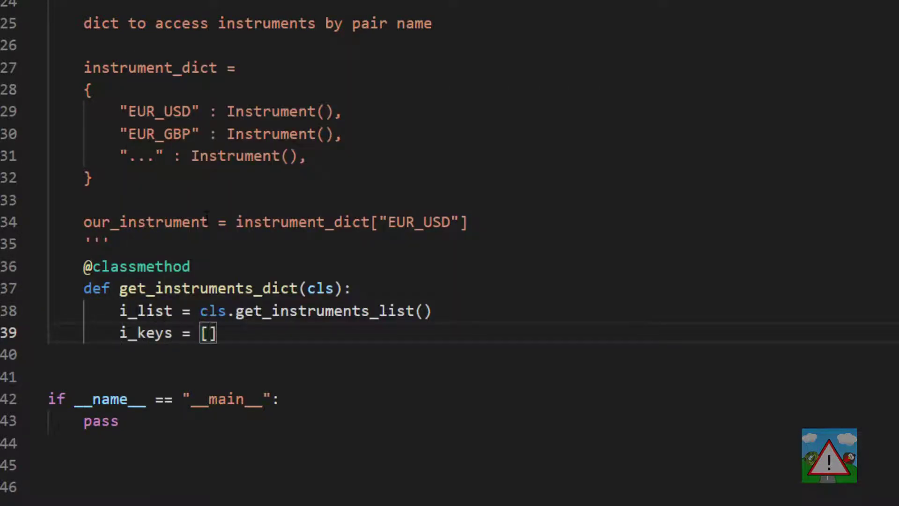
pyautogui.write('x.name for')
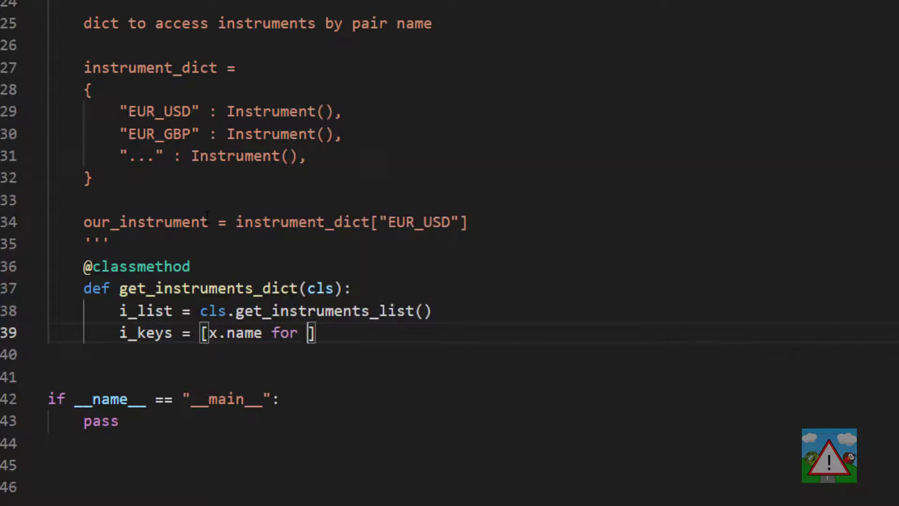
pyautogui.write('x in i_list]')
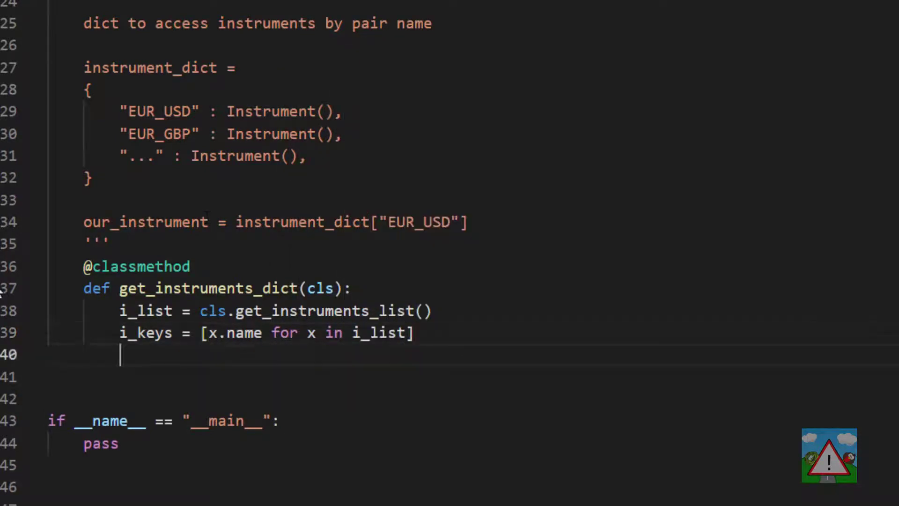
pyautogui.doubleClick(145, 311)
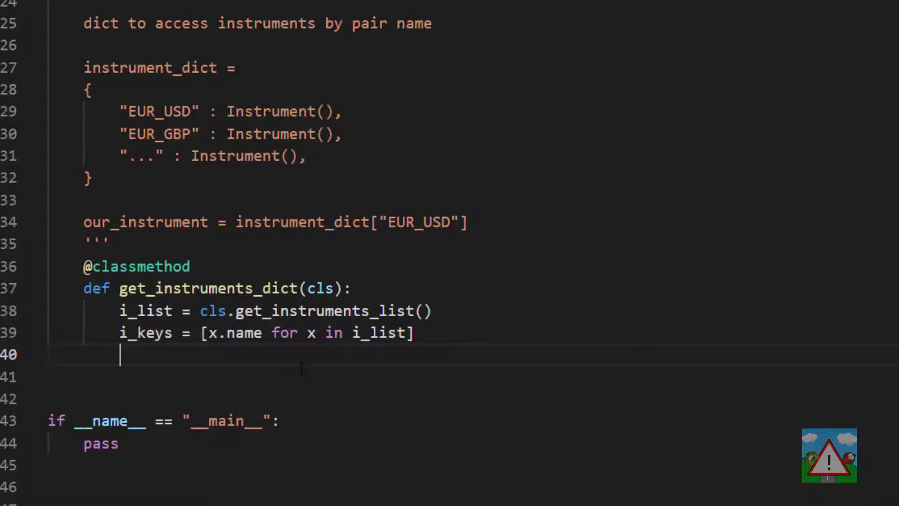
# Step: Return a dict comprehension {k:v} over zip(i_keys, i_list) mapping names to instruments
pyautogui.write('return {}')
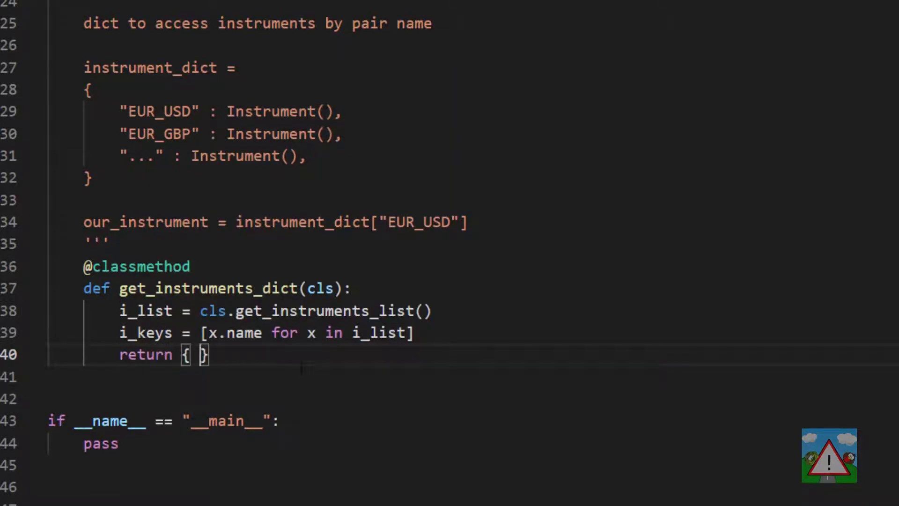
pyautogui.write('k:v')
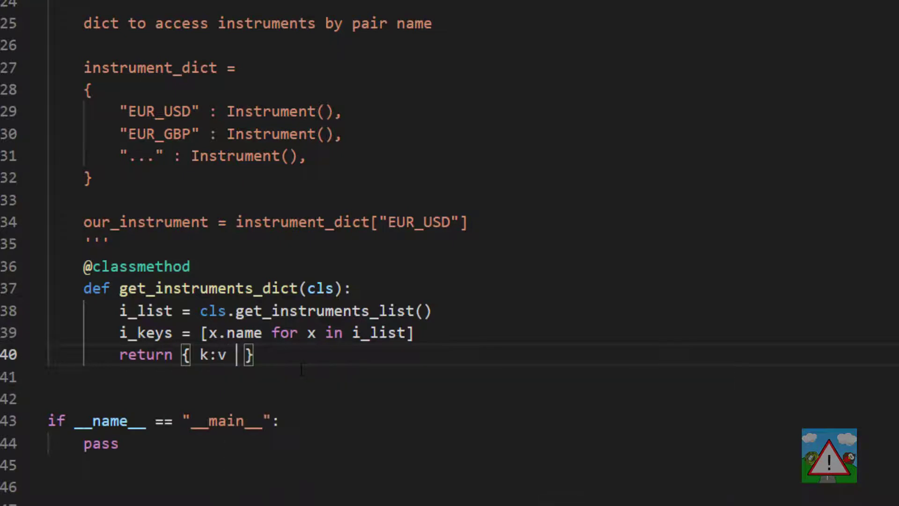
pyautogui.write('for (k,y)')
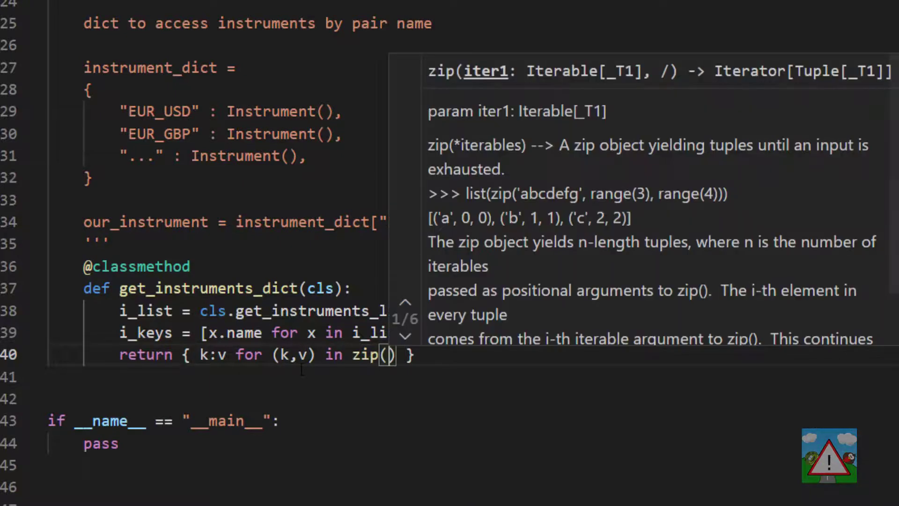
pyautogui.write('i_keys, i_list')
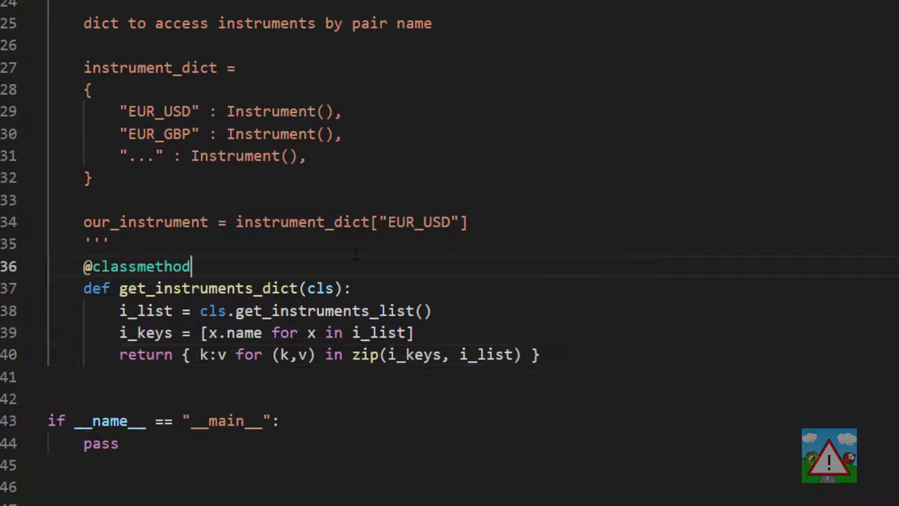
pyautogui.doubleClick(365, 354)
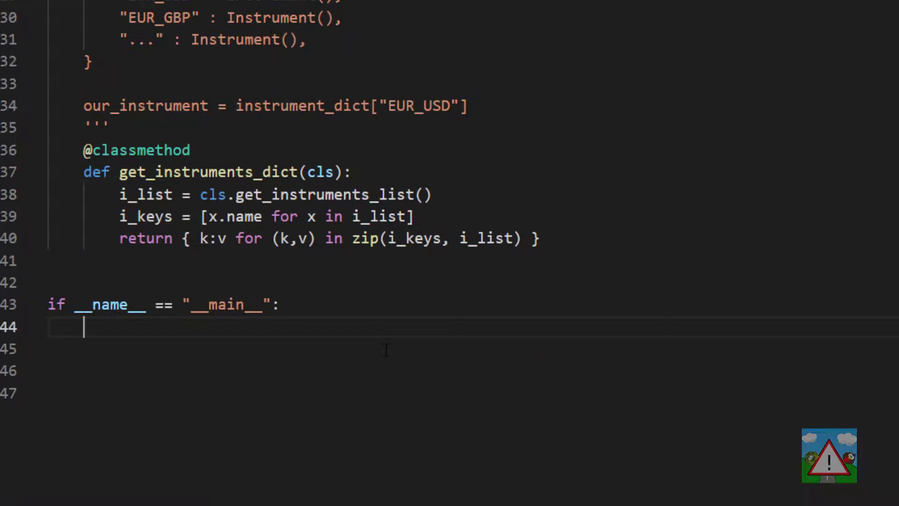
# Step: Write a for k,v loop over Instrument.get_instruments_dict().items() that prints k and v
pyautogui.write('for')
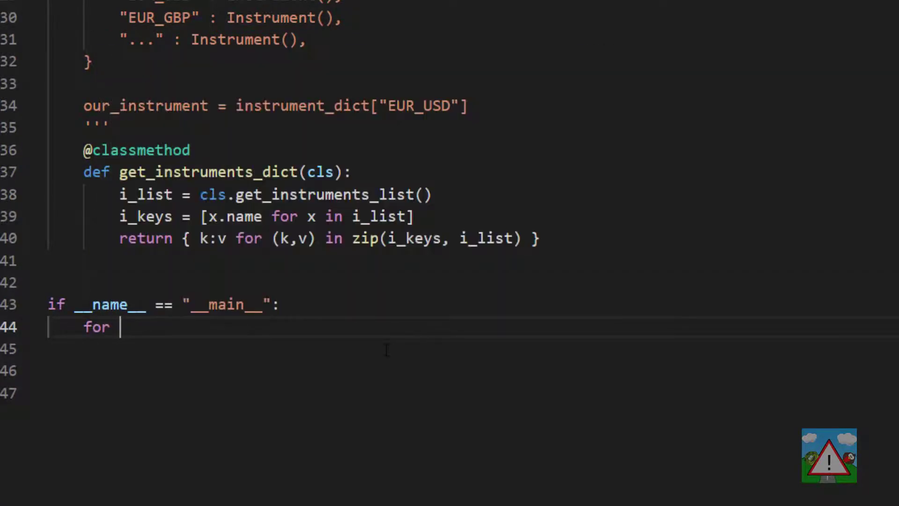
pyautogui.write('k,v in Instrument-.get_instruments_dict(')
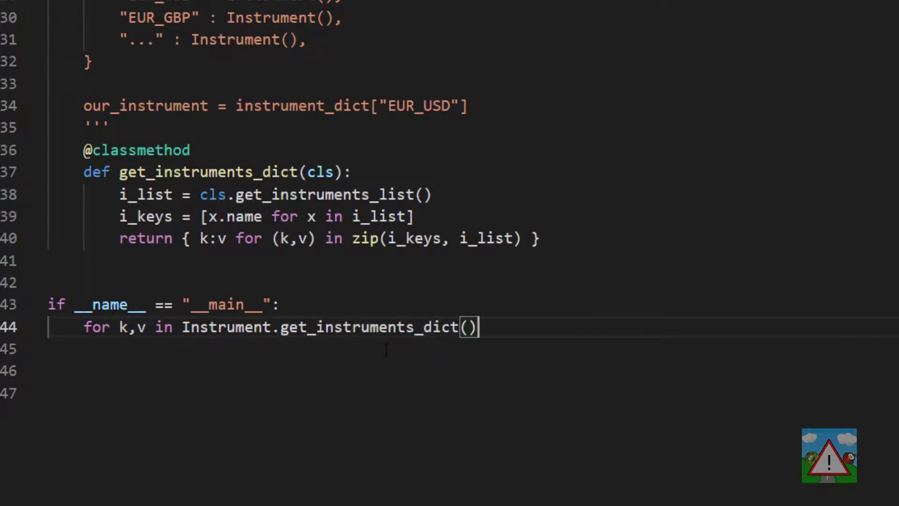
pyautogui.write('.items():')
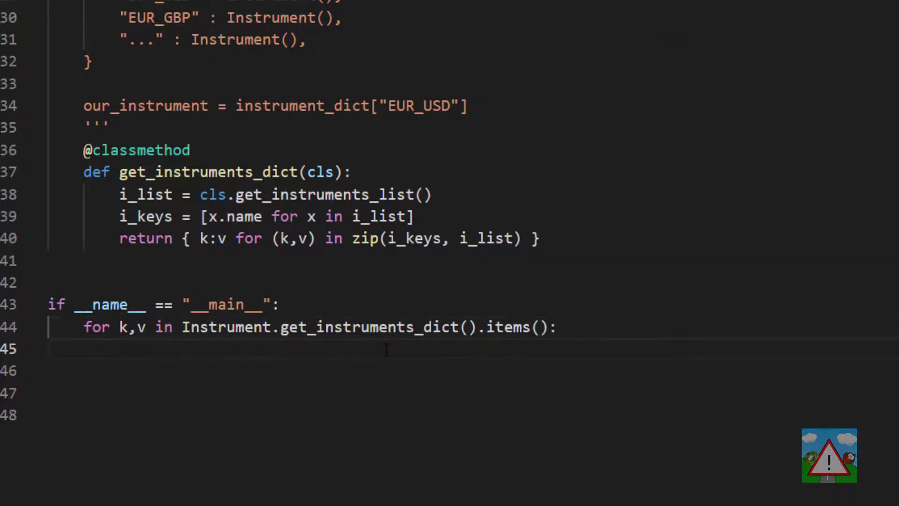
pyautogui.write('print(k,v)')
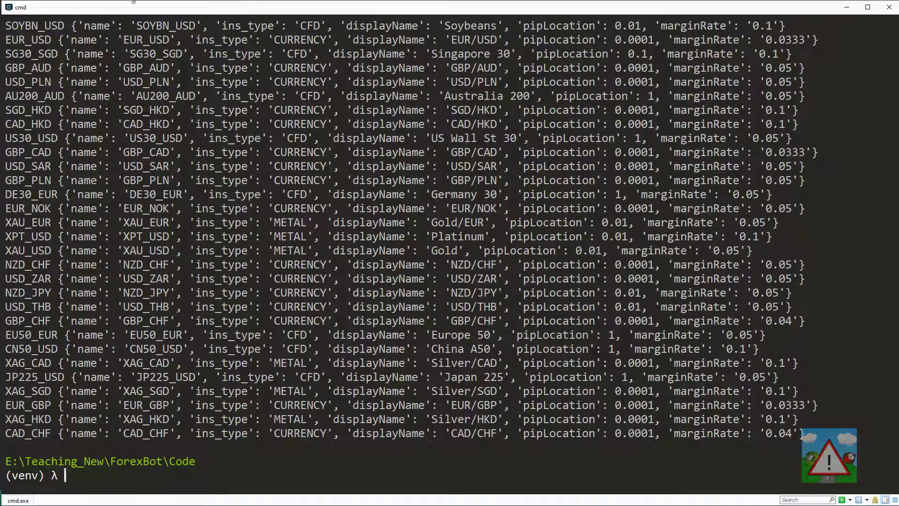
pyautogui.moveTo(653, 236)
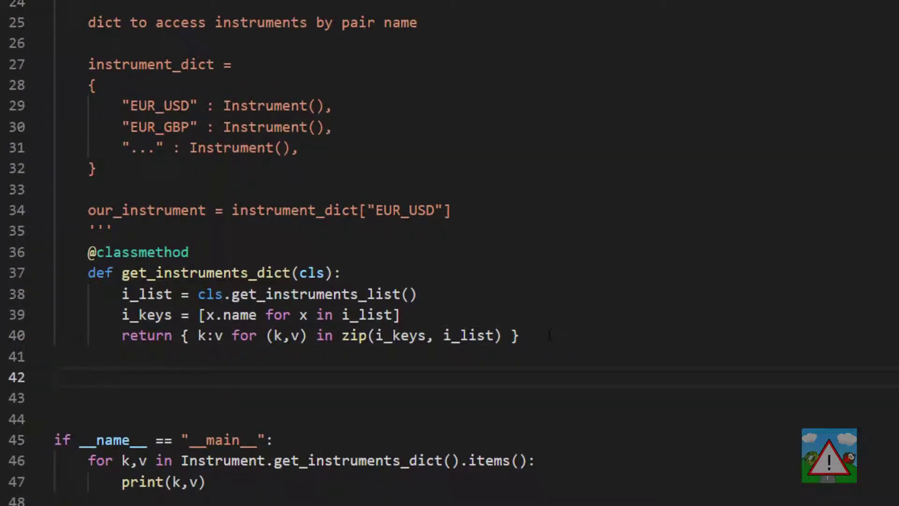
# Step: Define get_instrument_by_name(cls, pairname) as a classmethod storing cls.get_instruments_dict() in d
pyautogui.write('@classmethod')
pyautogui.click(477, 398)
pyautogui.write('def get:instrument')
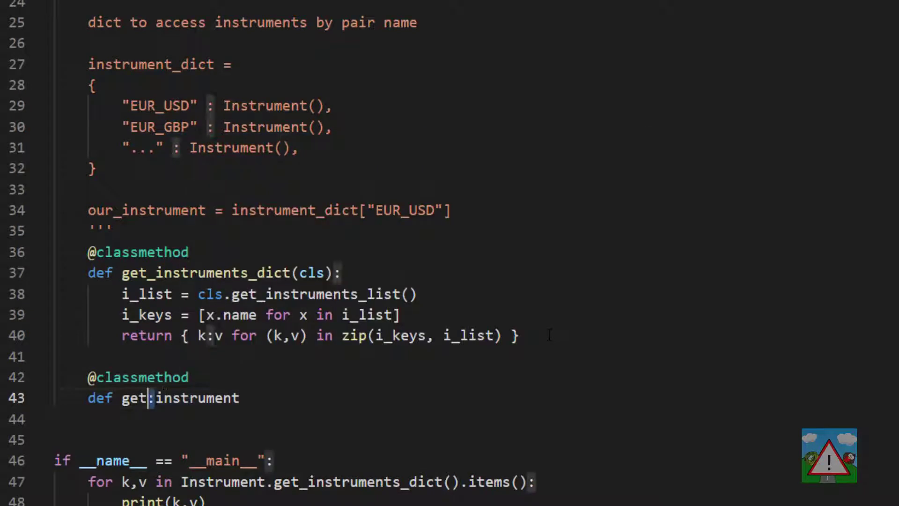
pyautogui.write('_by_name()')
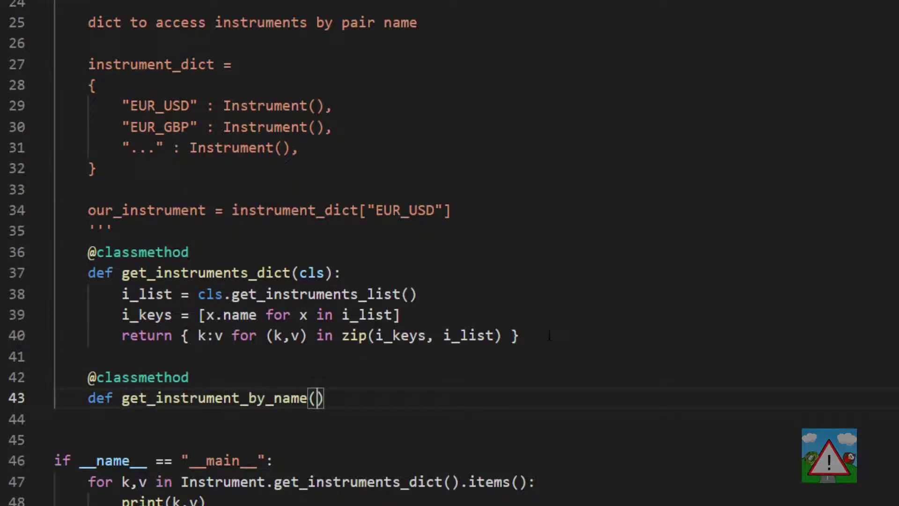
pyautogui.write('cls, pairname')
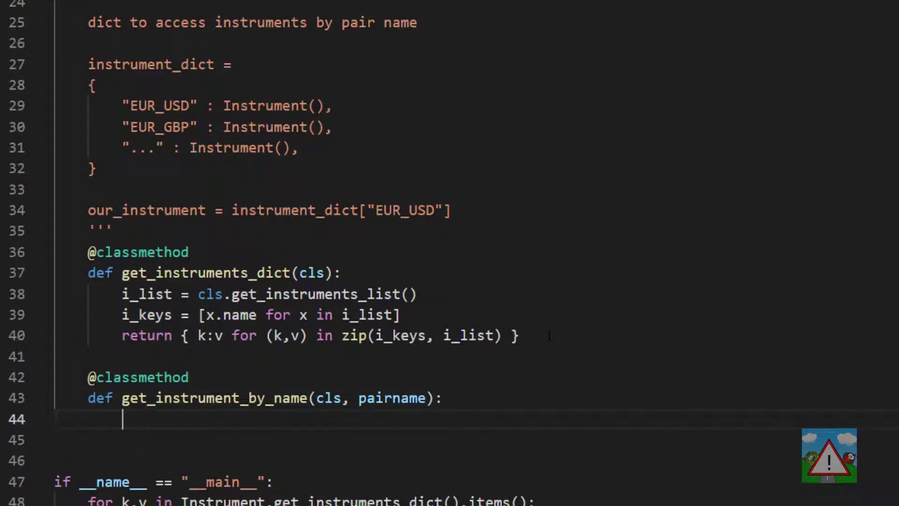
pyautogui.write('d = c')
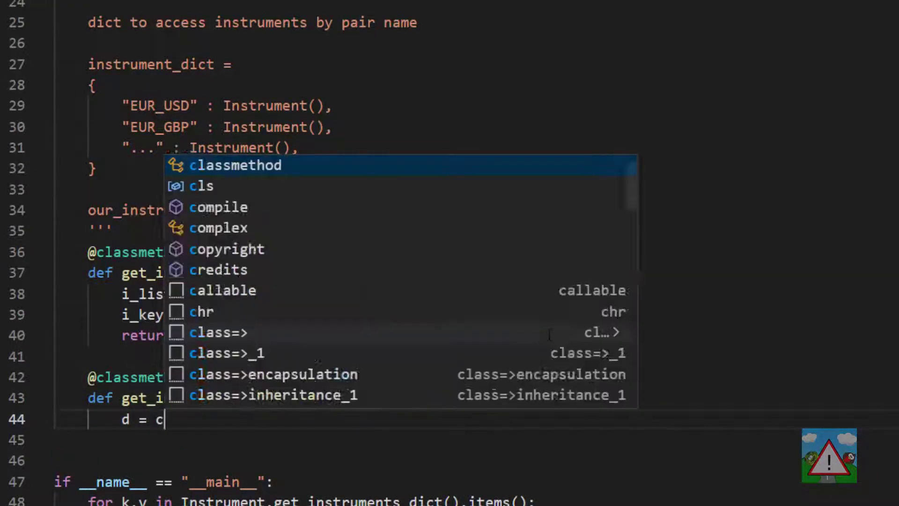
pyautogui.write('ls.get_instruments_dict')
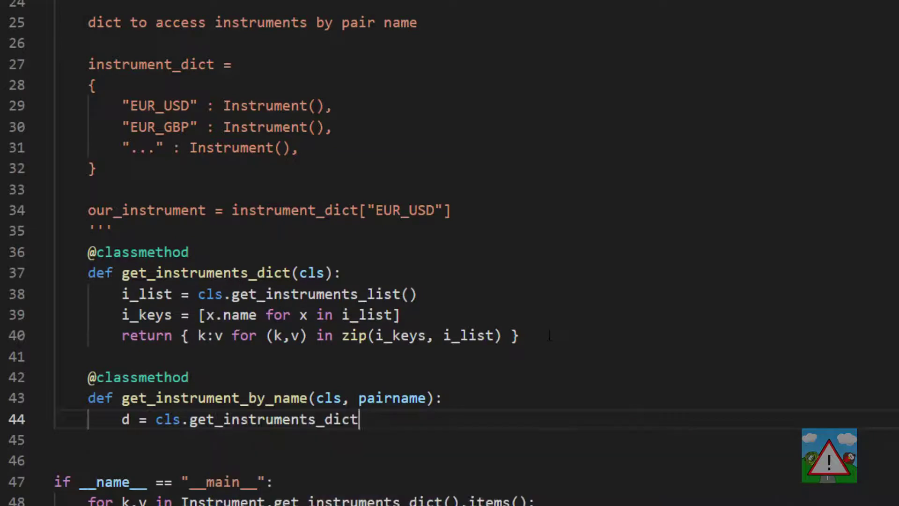
pyautogui.write('()\\n')
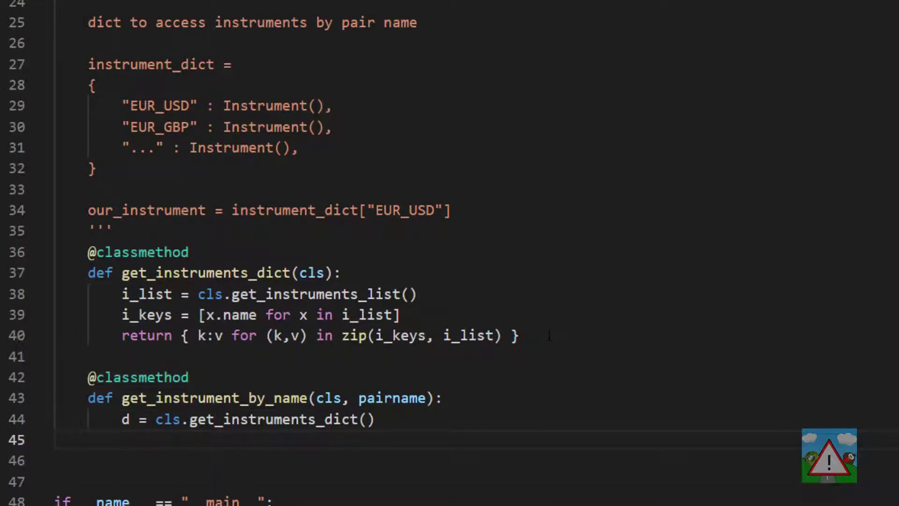
# Step: Return d[pairname] when pairname is in d
pyautogui.write('if')
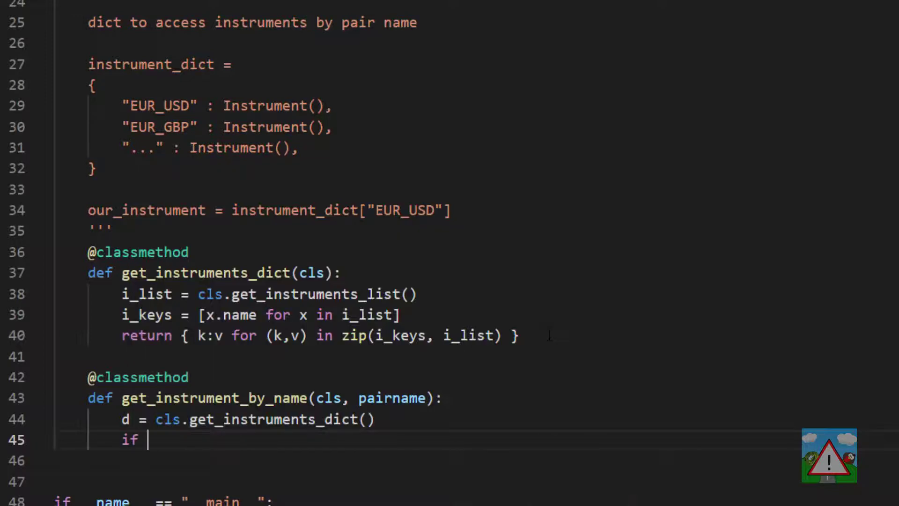
pyautogui.write('pairname in d:')
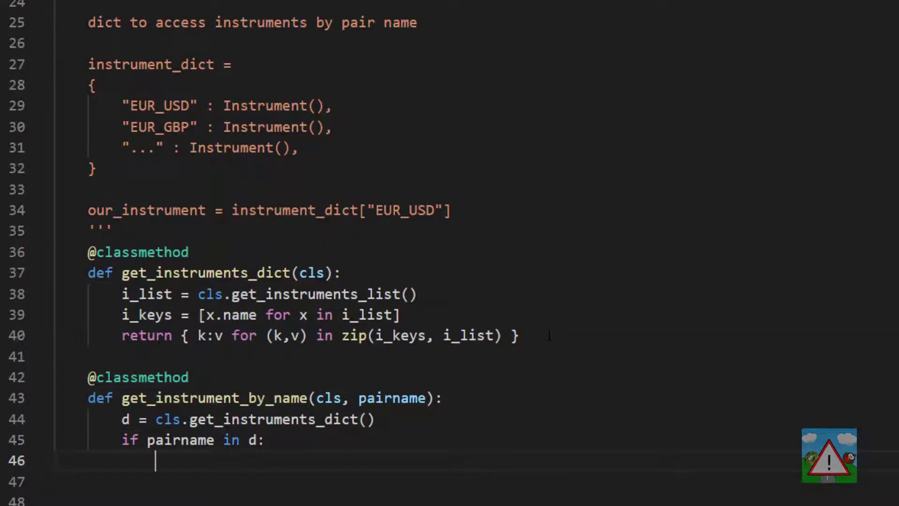
pyautogui.write('return d[]')
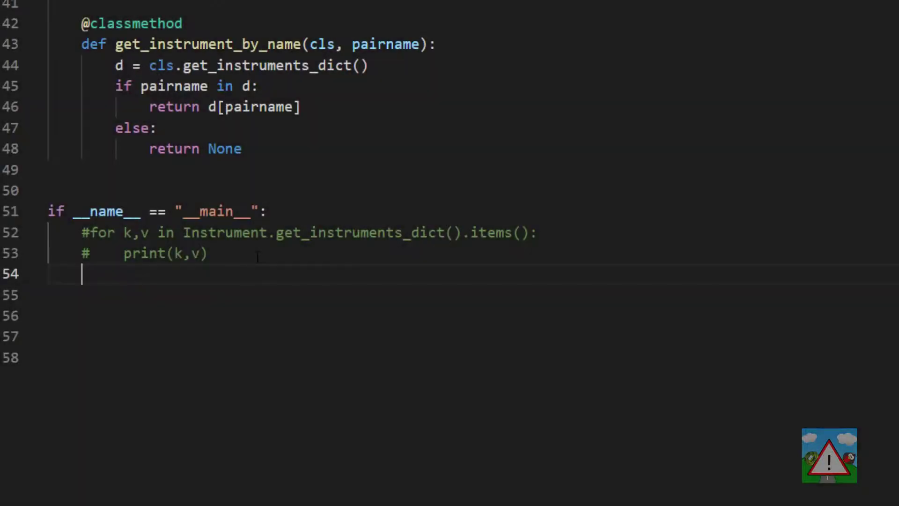
# Step: Print Instrument.get_instrument_by_name("EUR_USD") in the main block to test the lookup
pyautogui.write('print()')
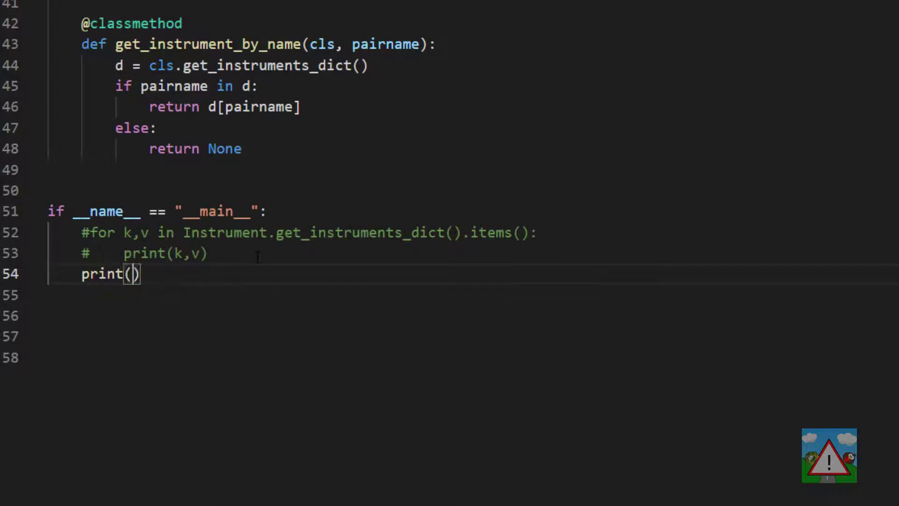
pyautogui.write('Instrument.get')
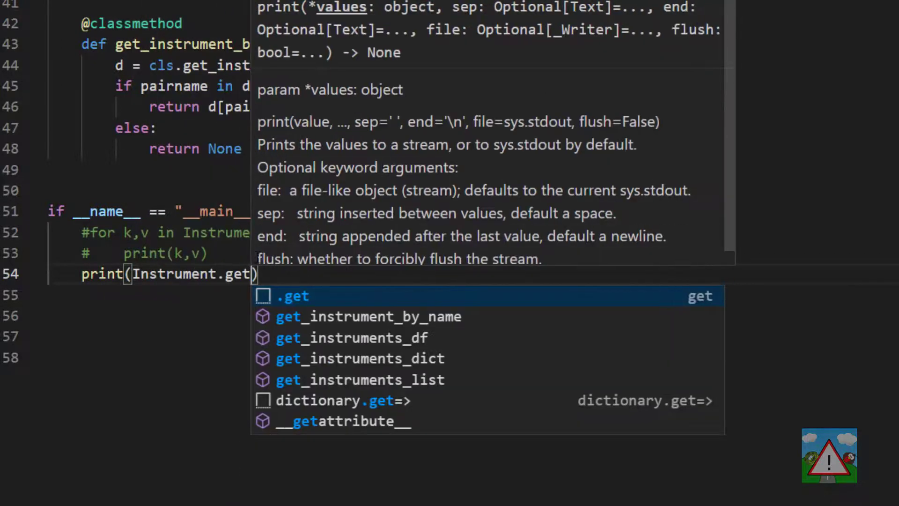
pyautogui.click(368, 317)
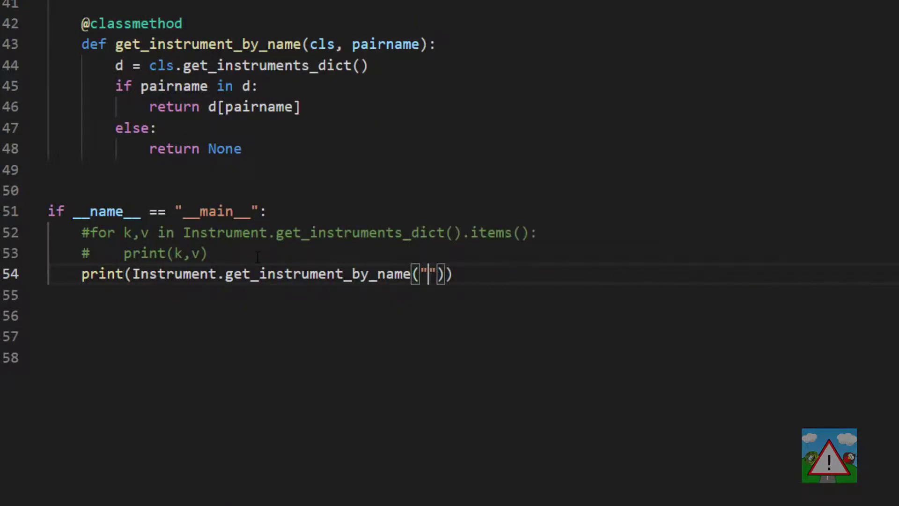
pyautogui.write('EUR_U')
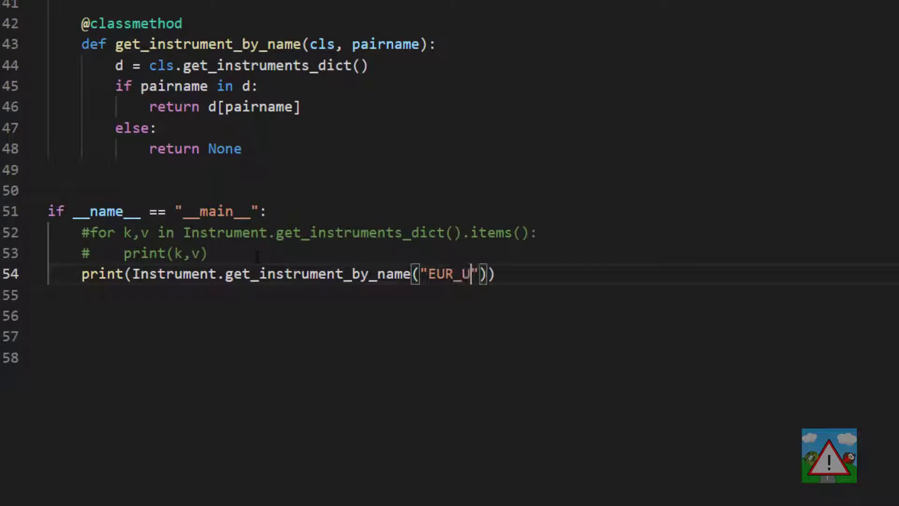
pyautogui.write('SD')
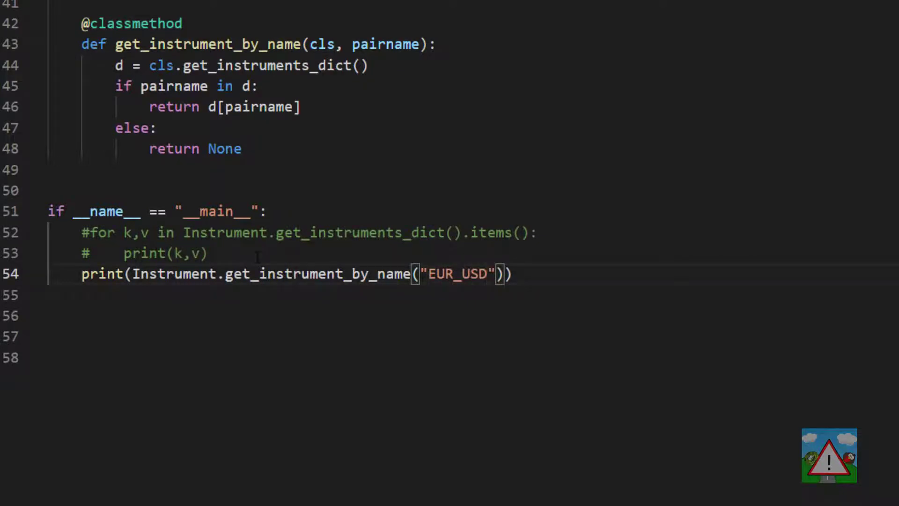